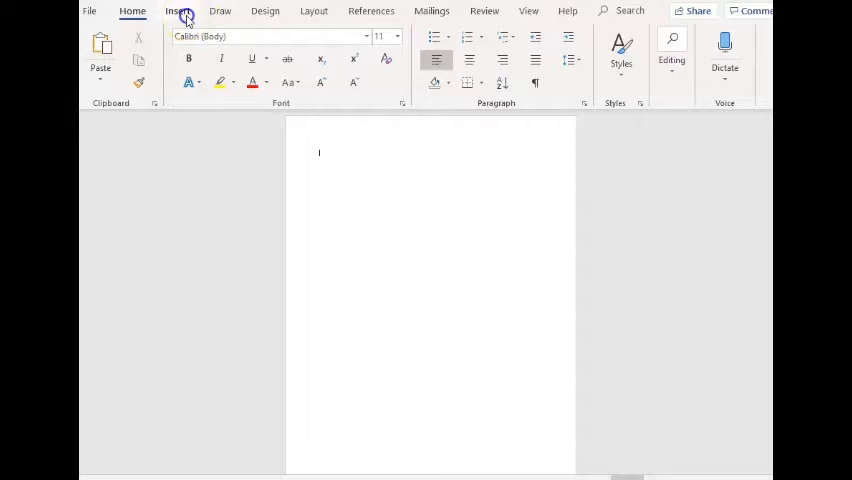
# - Draw an oval circle shape near the top left of the blank page
pyautogui.click(176, 12)
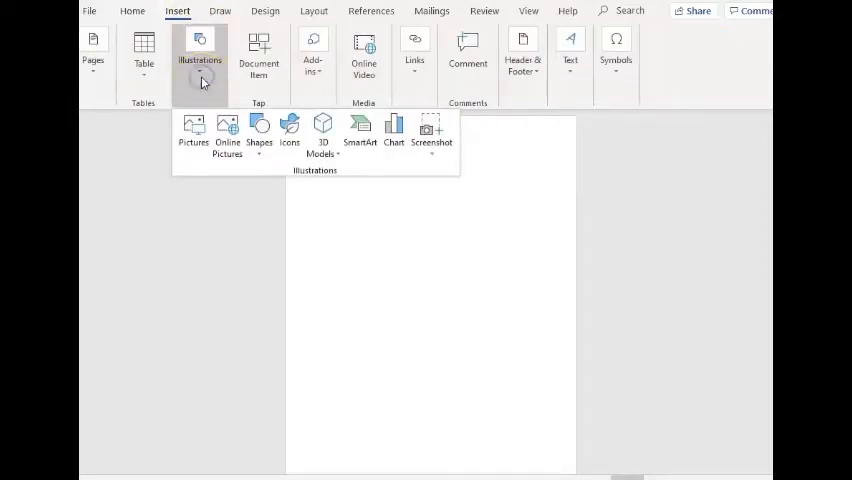
pyautogui.click(260, 130)
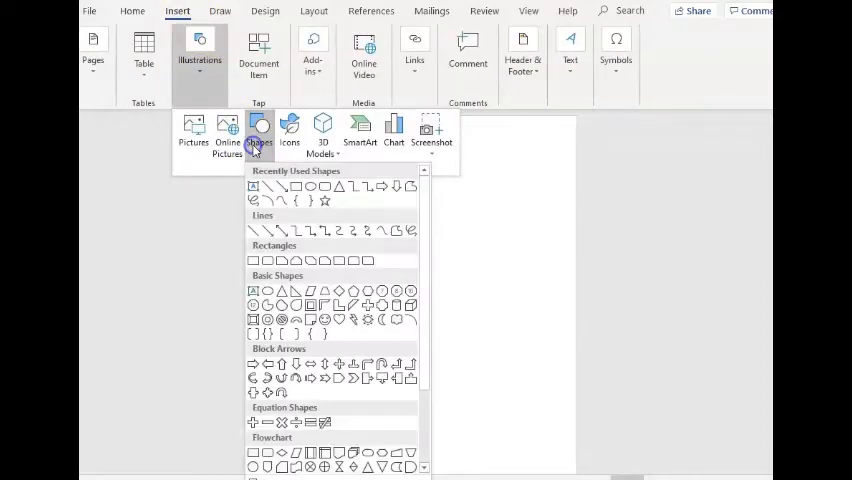
pyautogui.moveTo(312, 192)
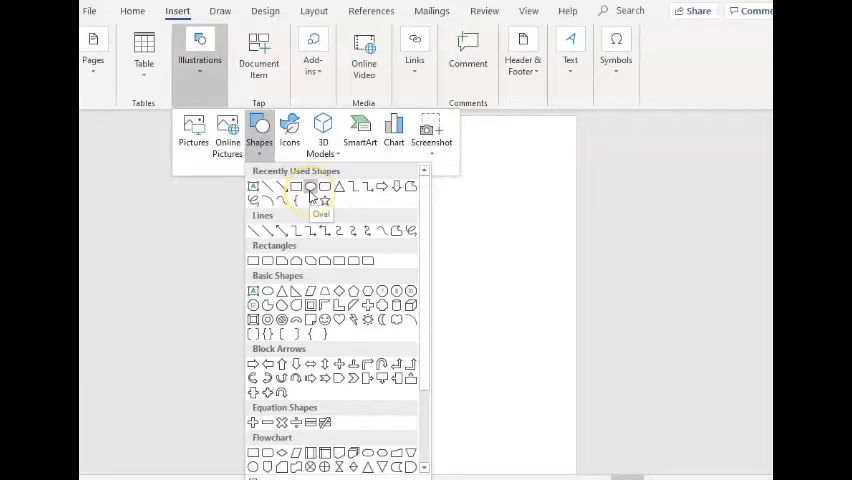
pyautogui.click(310, 188)
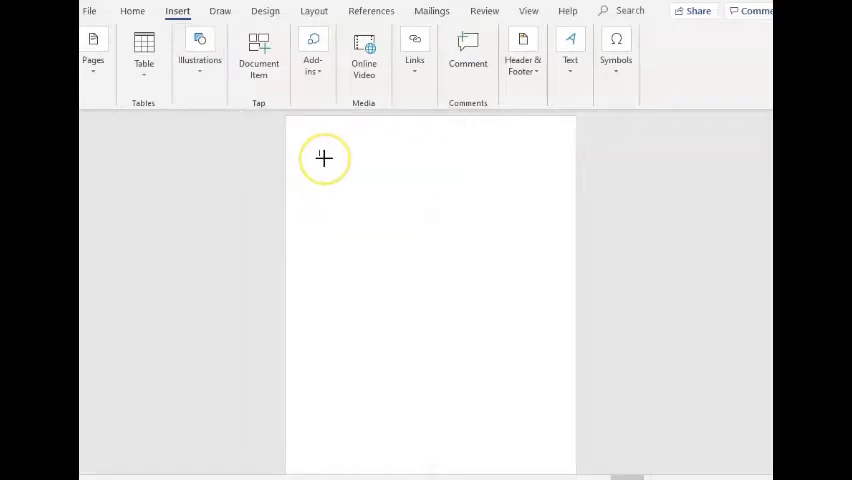
pyautogui.moveTo(324, 156)
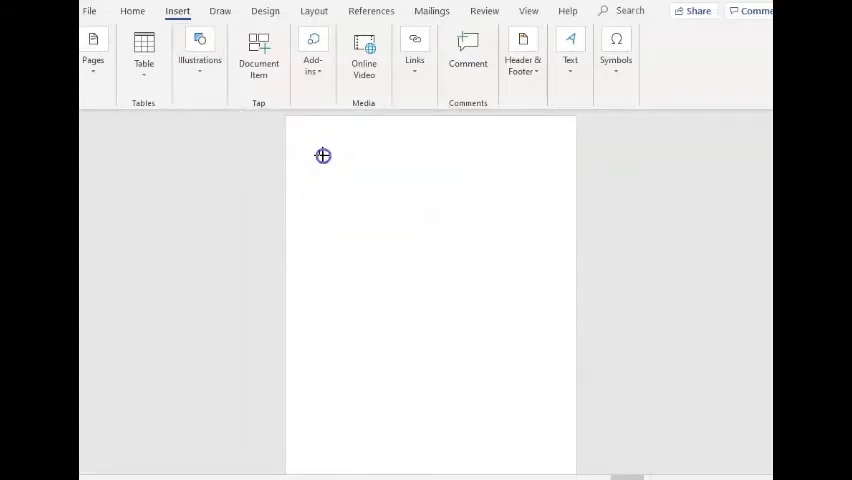
pyautogui.moveTo(324, 156); pyautogui.dragTo(402, 248)
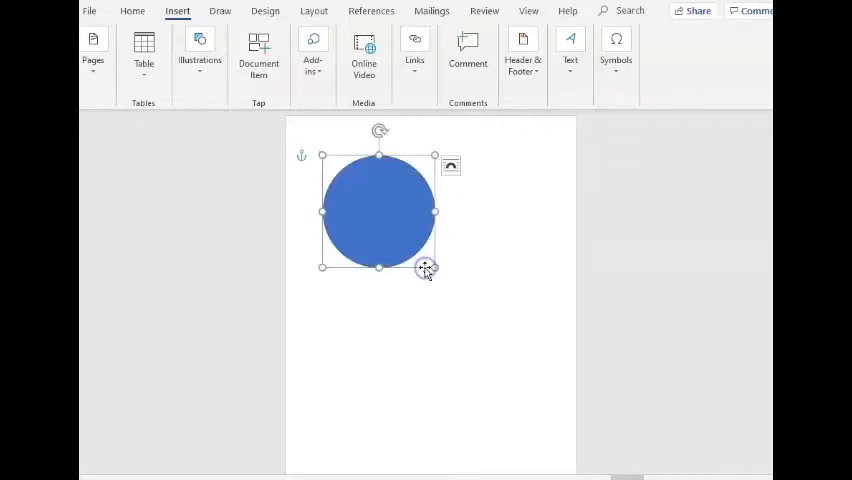
pyautogui.click(378, 210)
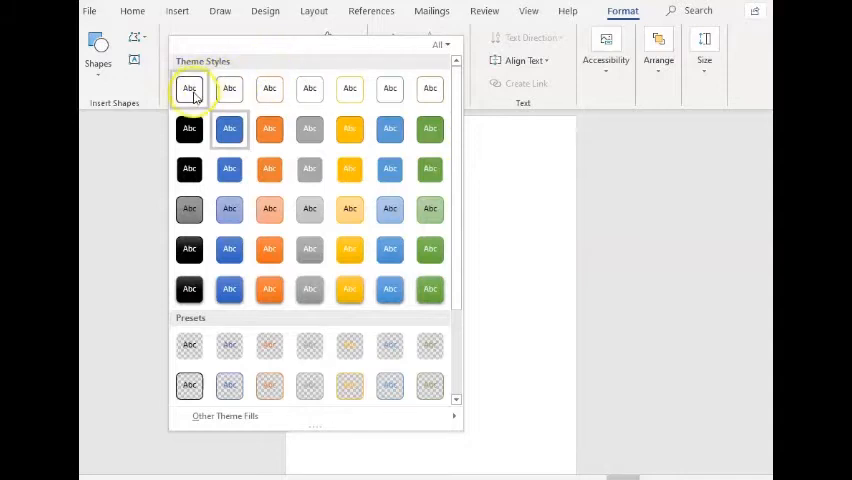
# - Restyle the circle as white with a thin black outline
pyautogui.click(188, 88)
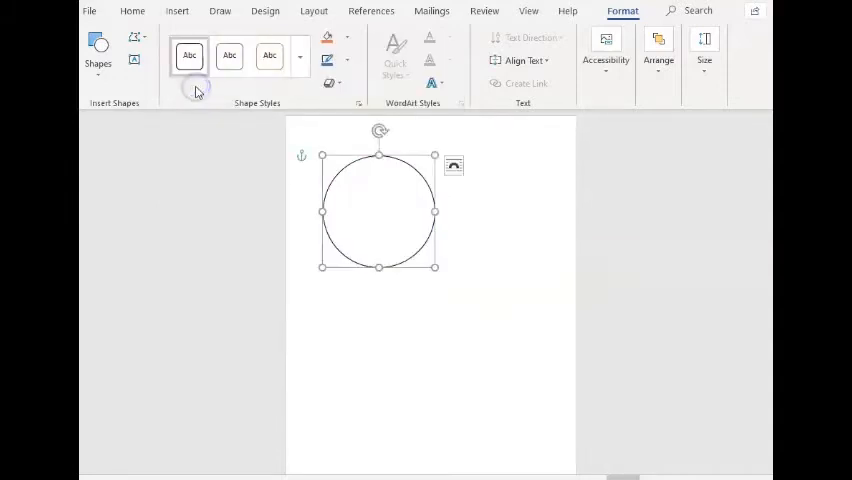
pyautogui.moveTo(188, 56)
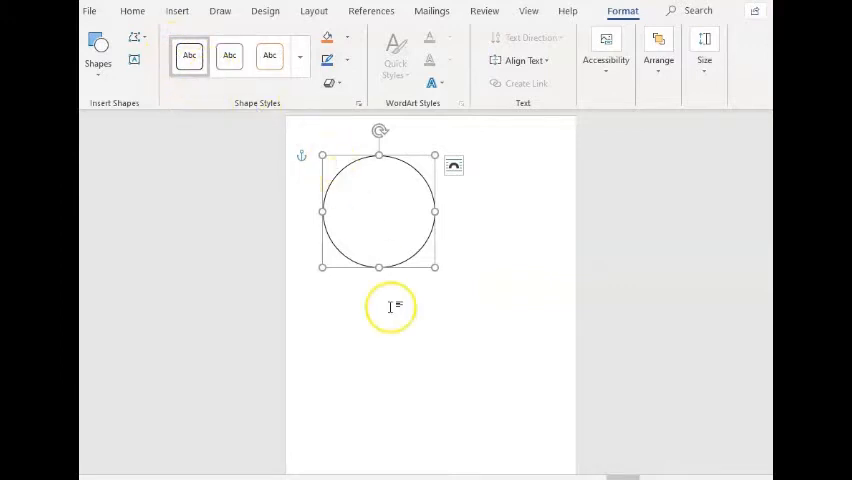
pyautogui.moveTo(530, 472)
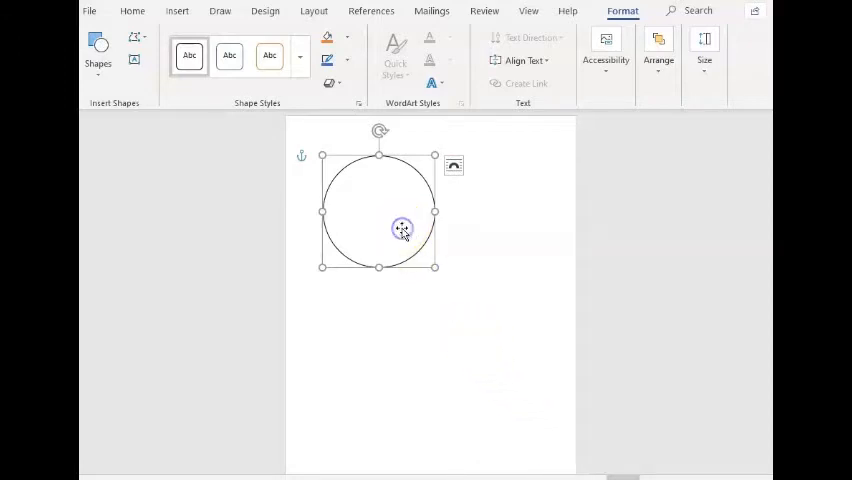
# - Copy and paste the outlined circle into a two-by-two grid of four
pyautogui.rightClick(400, 228)
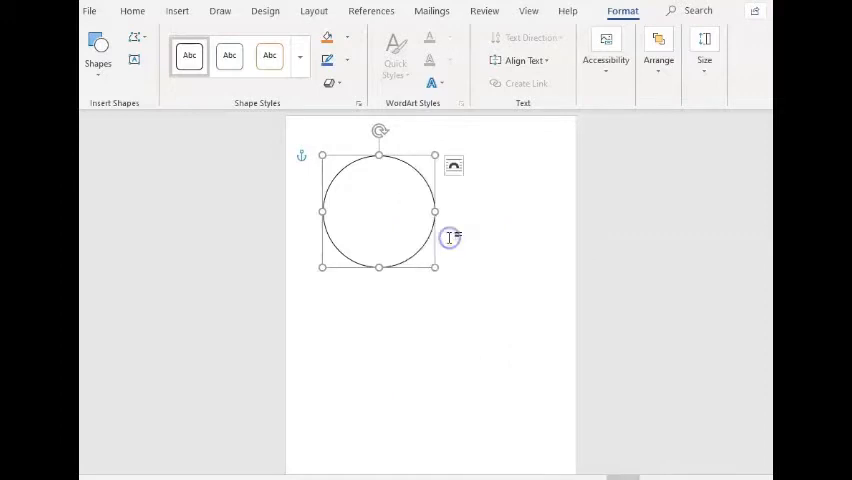
pyautogui.rightClick(448, 236)
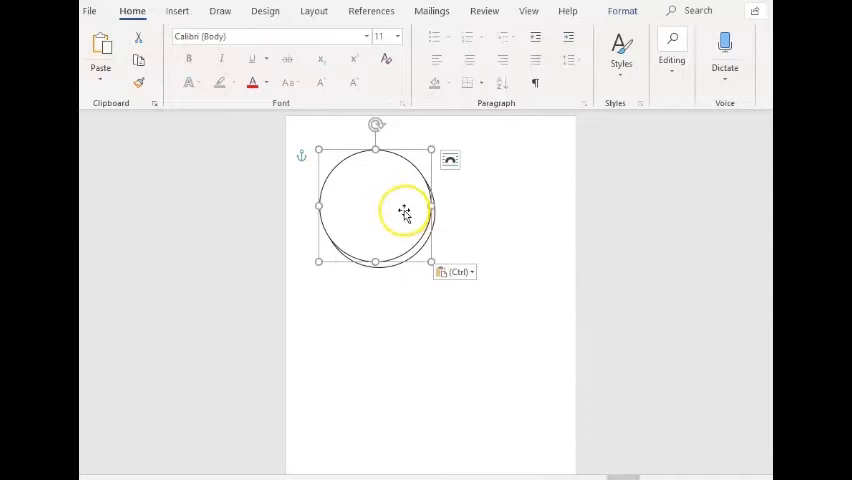
pyautogui.moveTo(404, 212); pyautogui.dragTo(540, 220)
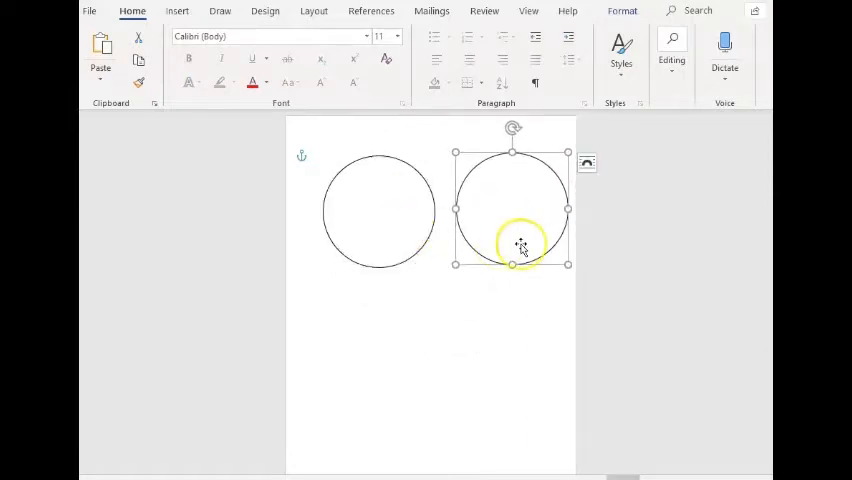
pyautogui.rightClick(520, 246)
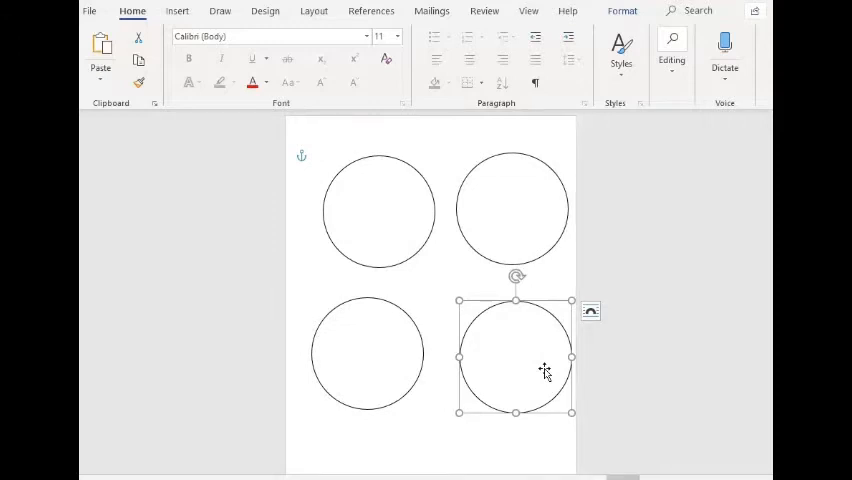
pyautogui.moveTo(448, 314)
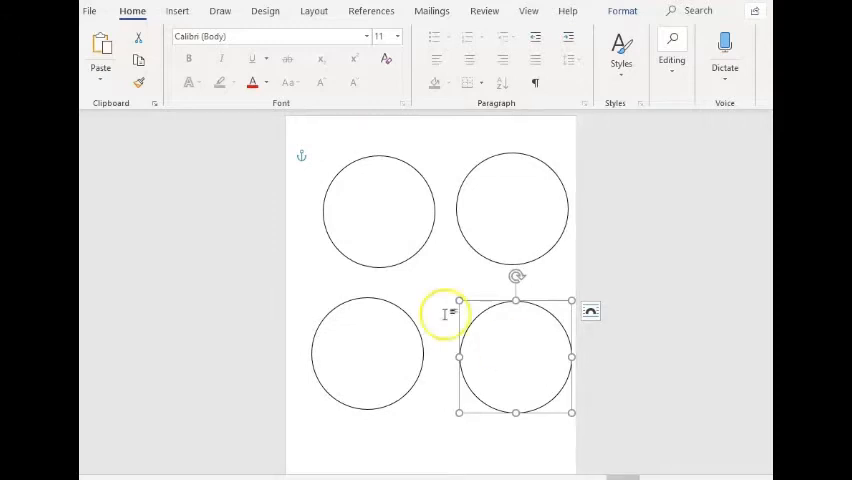
# - Add a small solid black dot inside the top-left circle and copy it for more chips
pyautogui.click(176, 12)
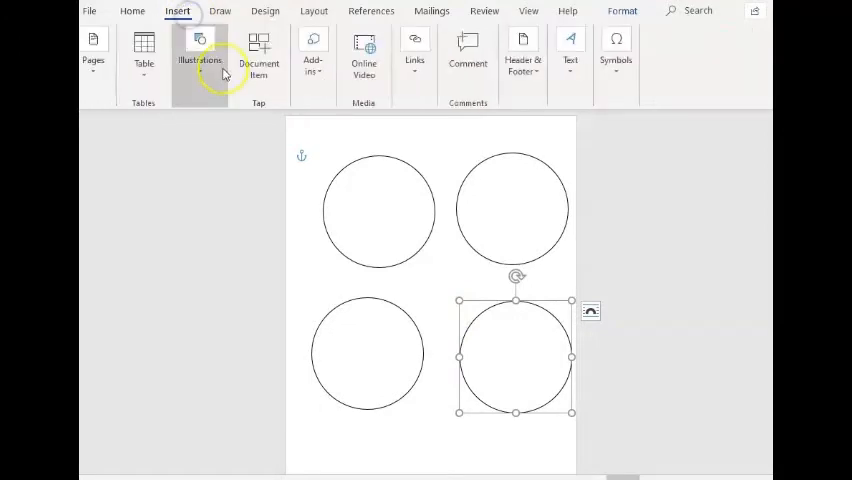
pyautogui.click(200, 56)
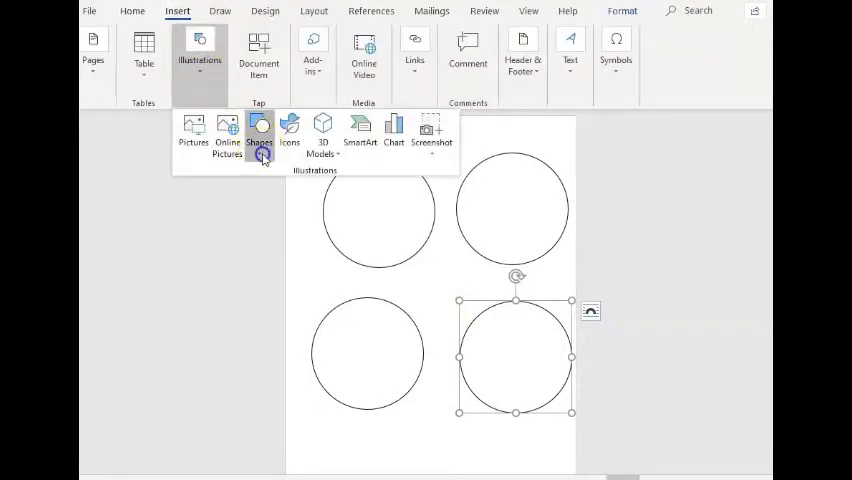
pyautogui.click(260, 136)
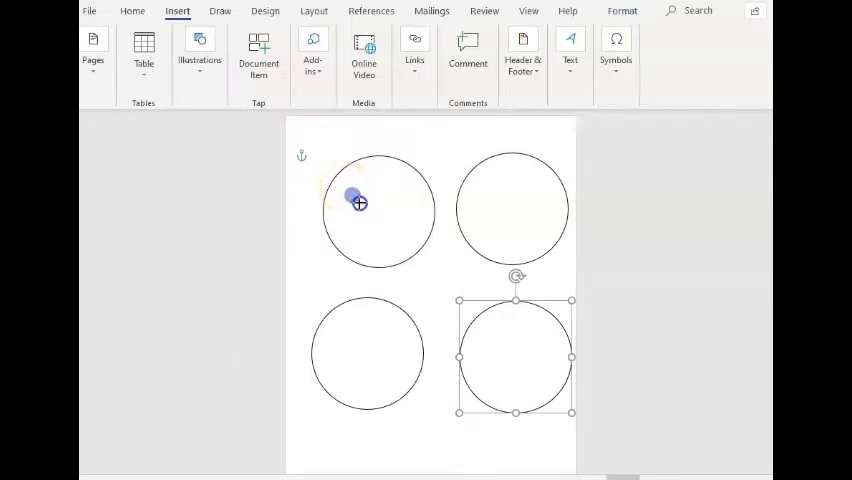
pyautogui.click(378, 196)
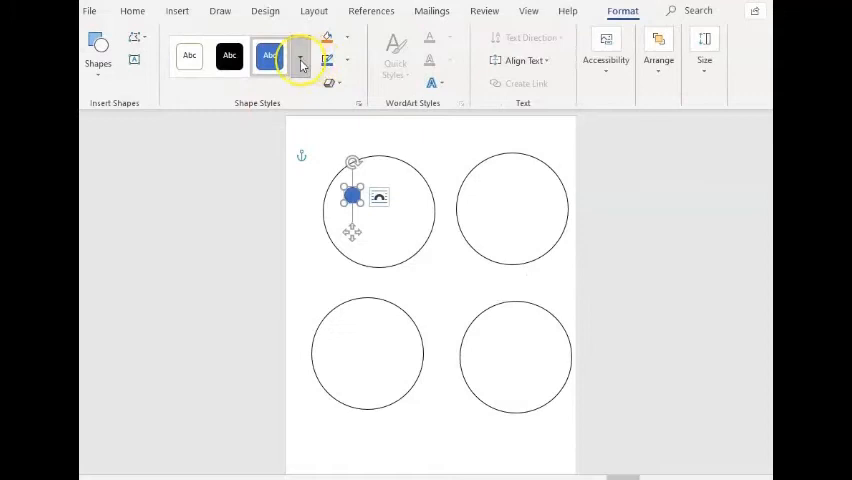
pyautogui.click(228, 56)
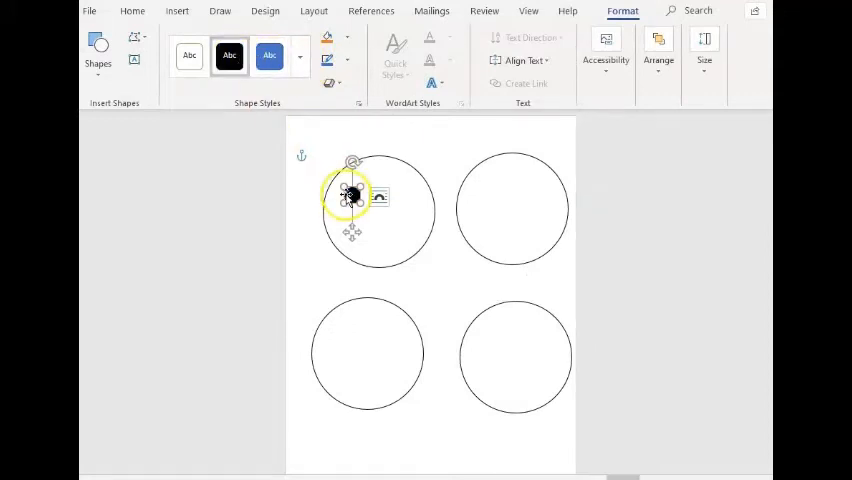
pyautogui.rightClick(352, 196)
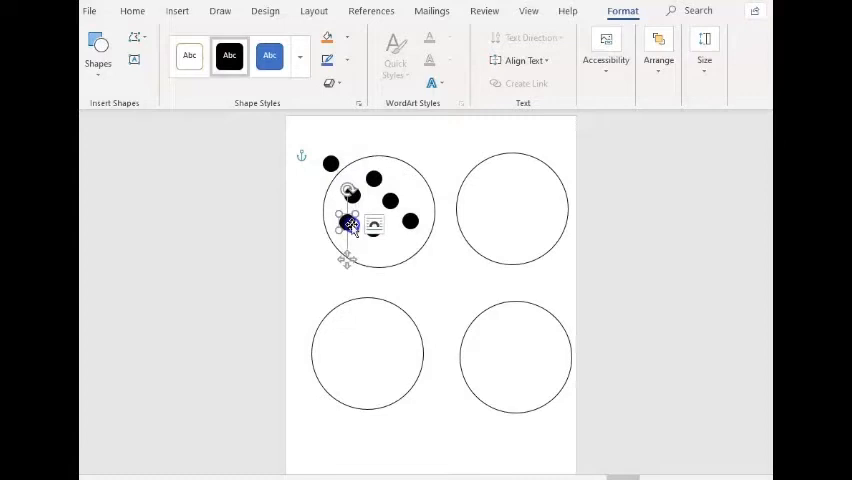
# - Drag black dot chips into place in the top-right and bottom-right cookies
pyautogui.moveTo(348, 222); pyautogui.dragTo(478, 188)
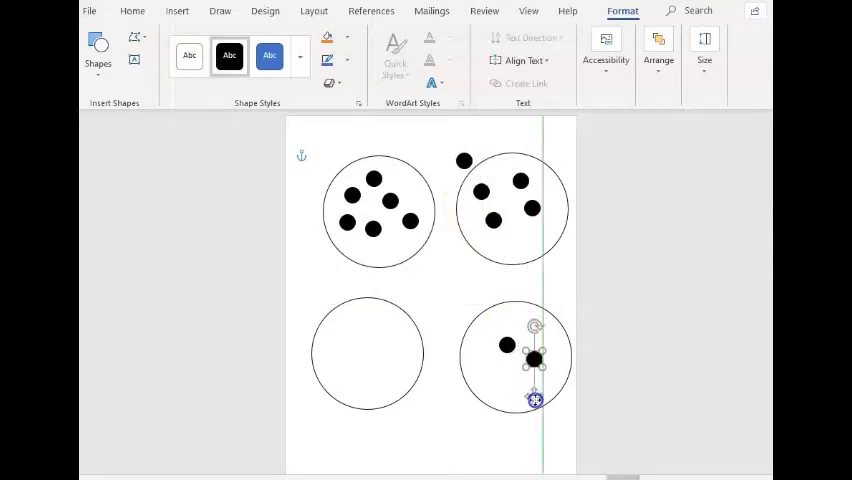
pyautogui.moveTo(536, 344); pyautogui.dragTo(464, 200)
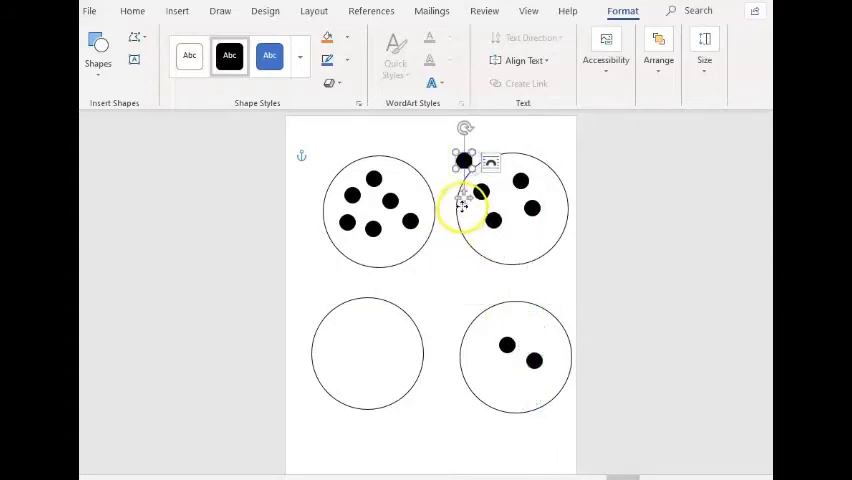
pyautogui.moveTo(466, 204); pyautogui.dragTo(500, 370)
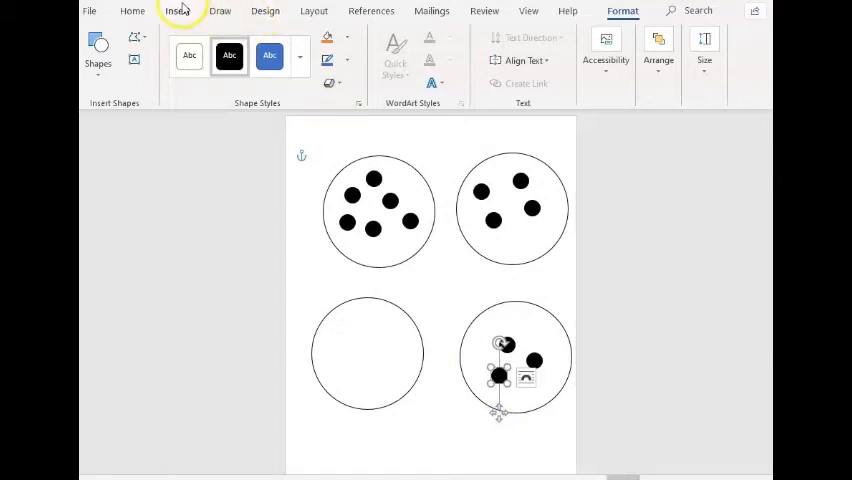
# - Draw a 5-point star in the bottom-left circle and make it solid black
pyautogui.click(176, 12)
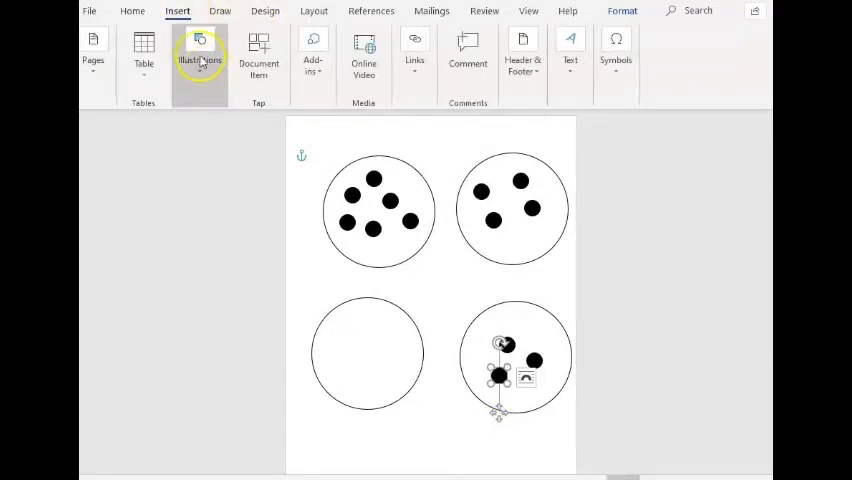
pyautogui.click(200, 58)
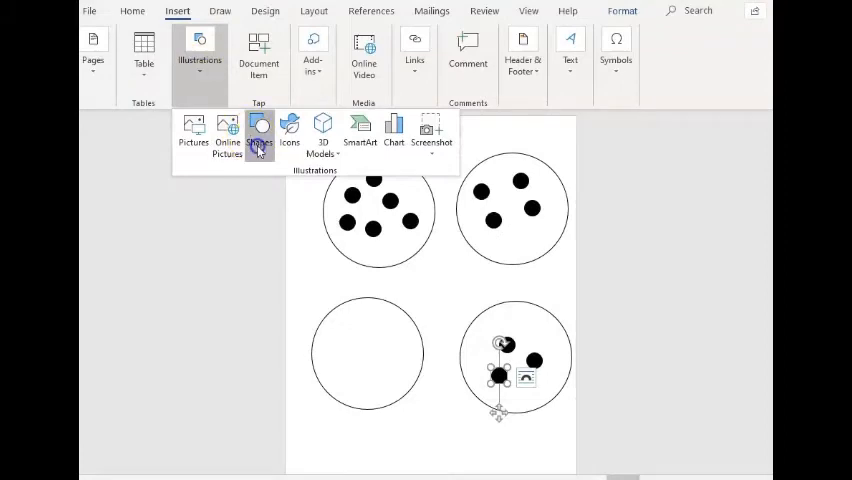
pyautogui.click(260, 136)
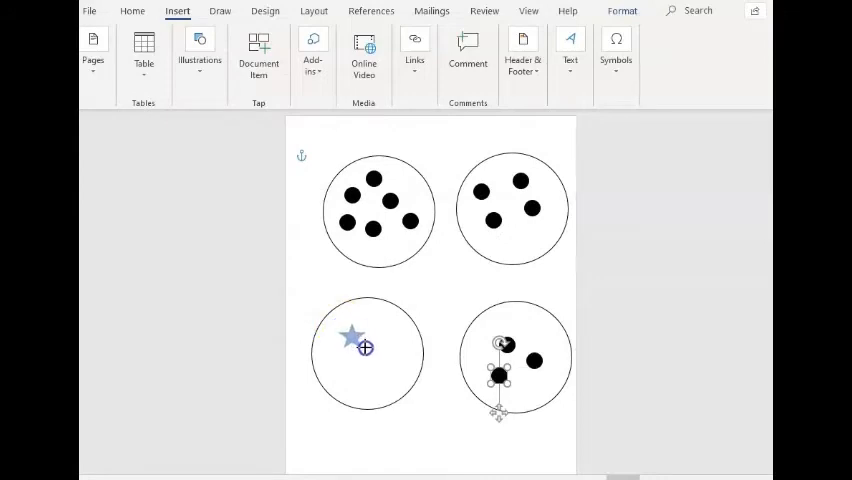
pyautogui.click(352, 338)
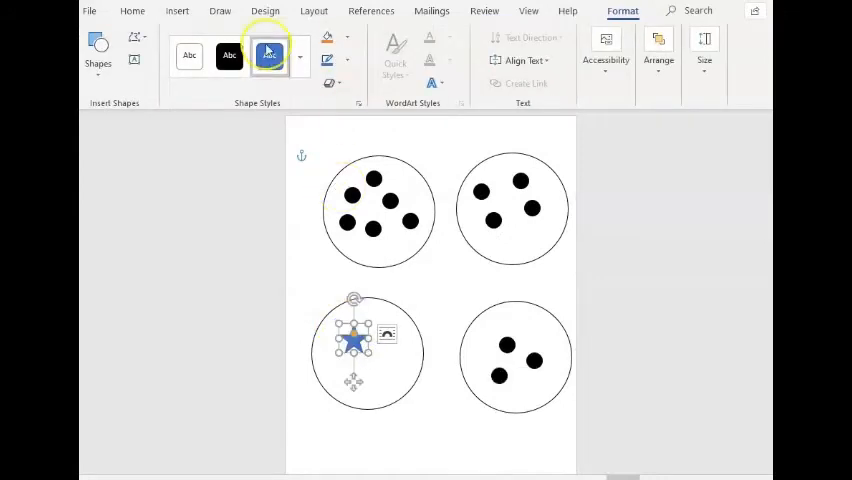
pyautogui.click(230, 56)
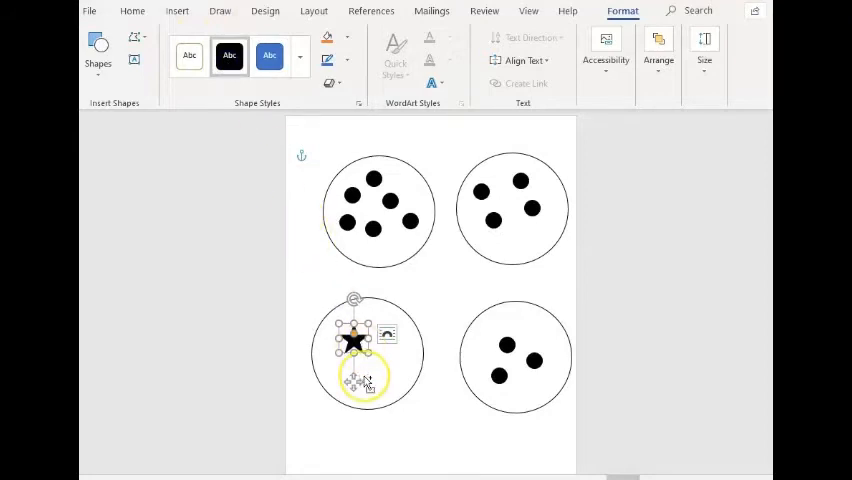
# - Copy the black star to place more star chips inside the bottom-left cookie
pyautogui.rightClick(354, 340)
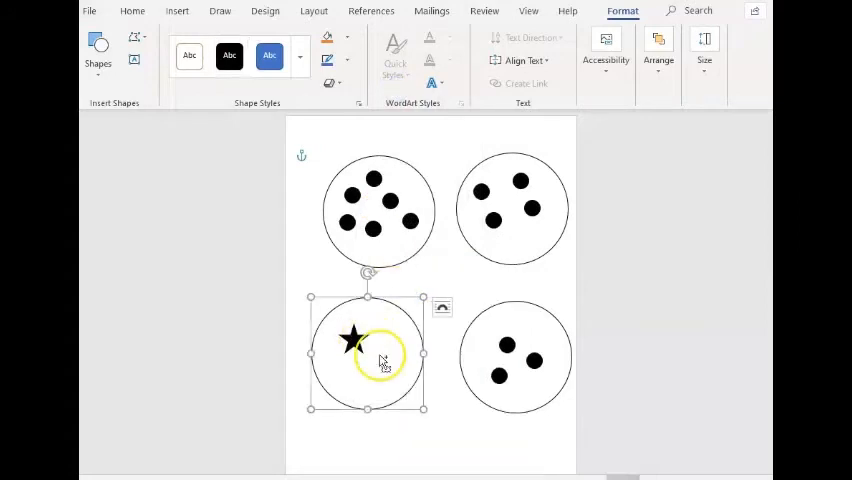
pyautogui.moveTo(352, 336); pyautogui.dragTo(328, 316)
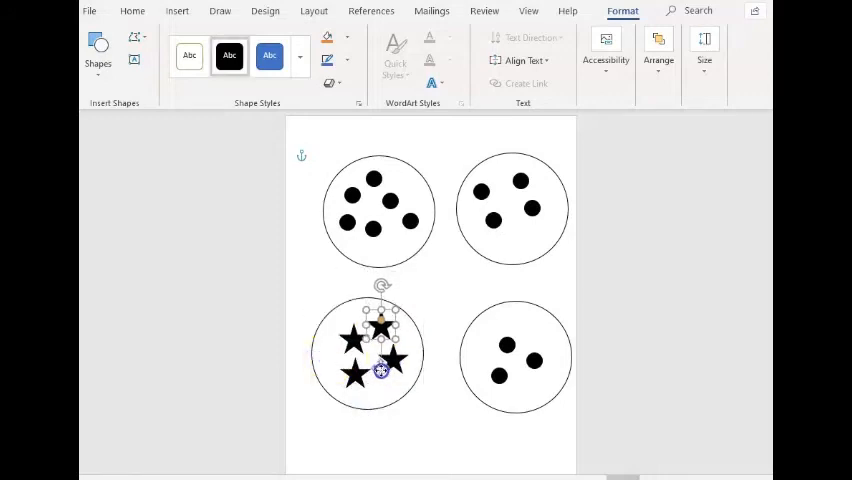
pyautogui.click(432, 438)
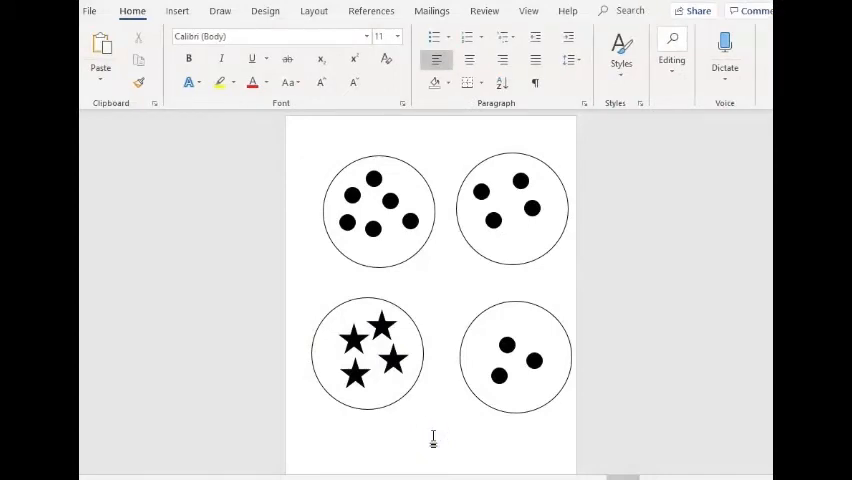
# - Add a new blank page to the document from the page start
pyautogui.click(318, 152)
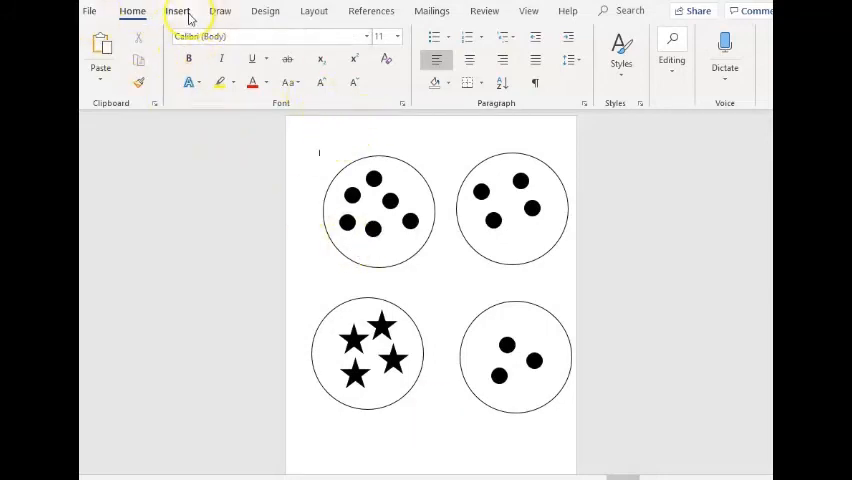
pyautogui.click(176, 12)
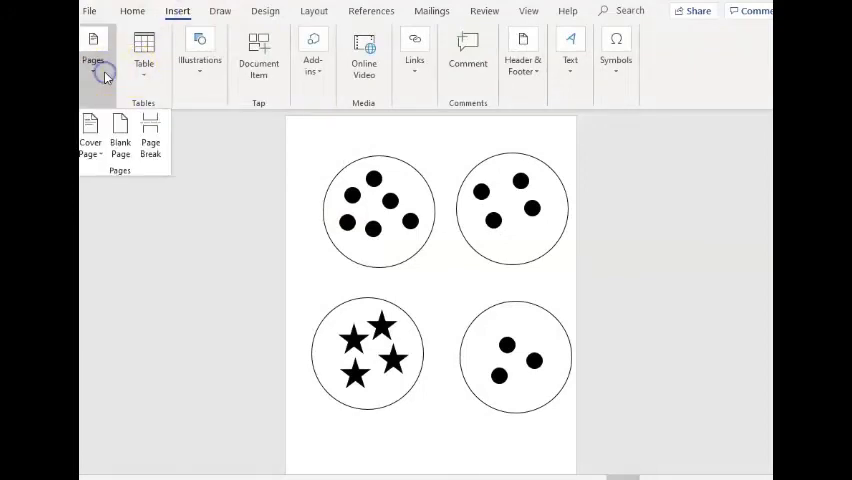
pyautogui.click(120, 140)
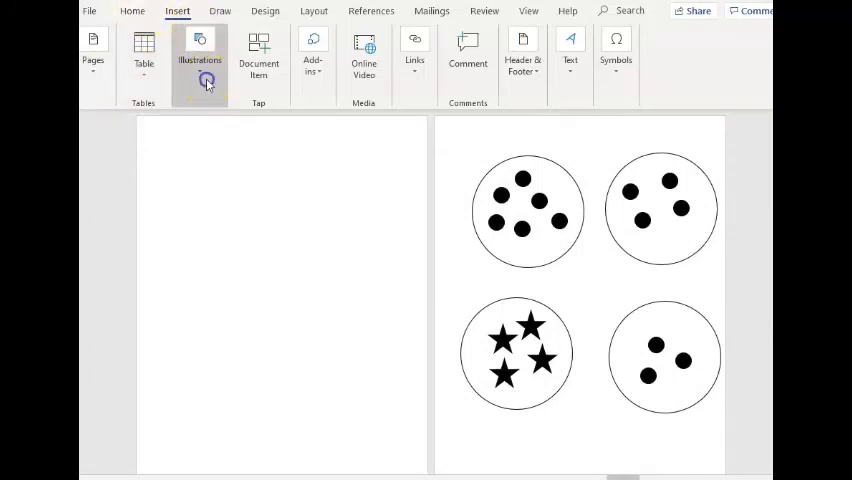
# - Draw a rectangle on the new page and enlarge it to fill most of the page
pyautogui.click(260, 130)
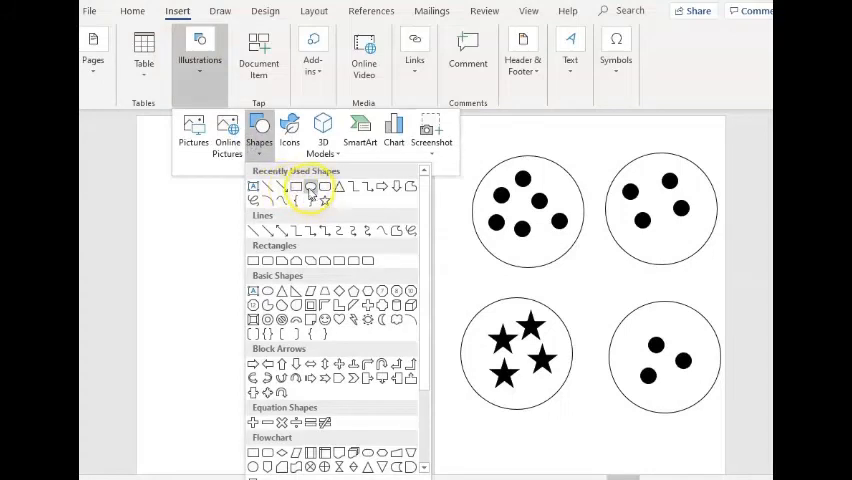
pyautogui.moveTo(304, 190)
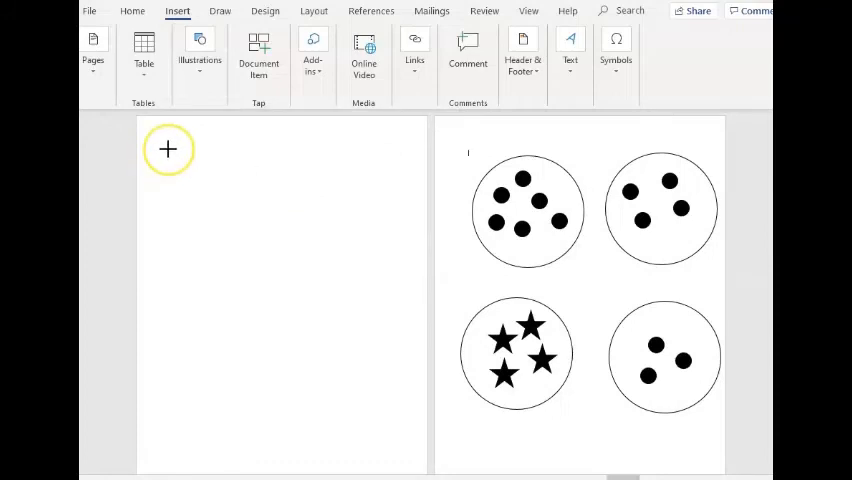
pyautogui.moveTo(168, 148); pyautogui.dragTo(288, 270)
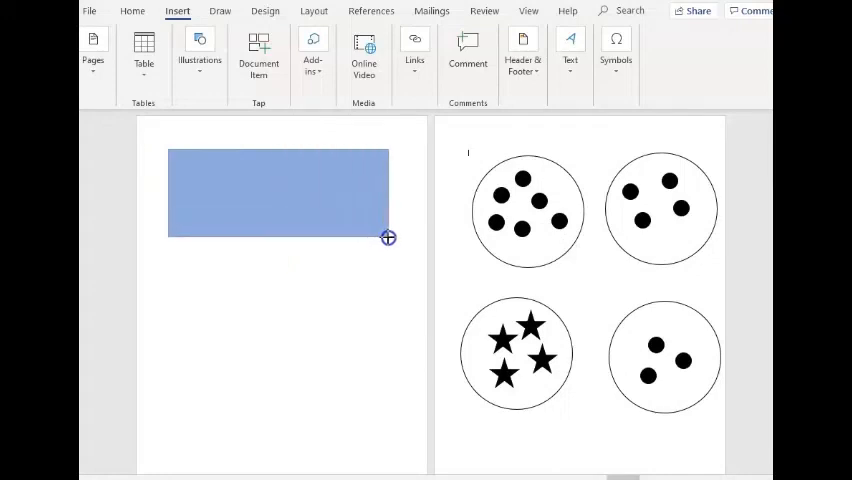
pyautogui.click(278, 192)
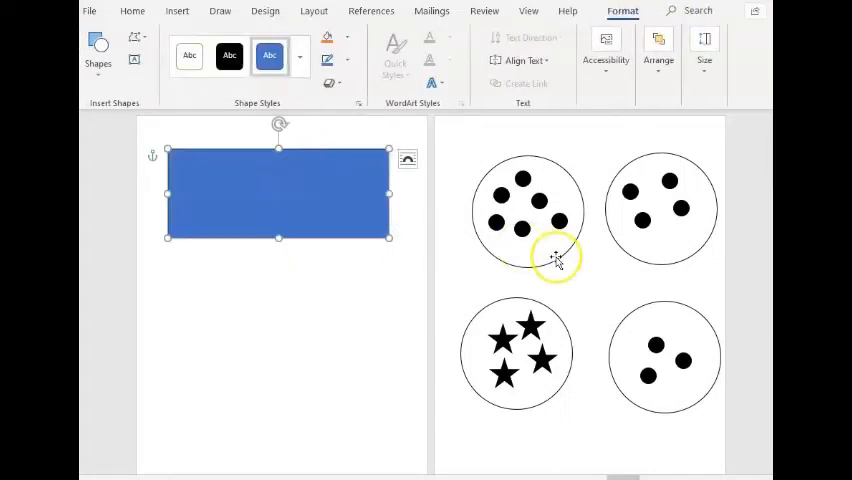
pyautogui.moveTo(392, 244)
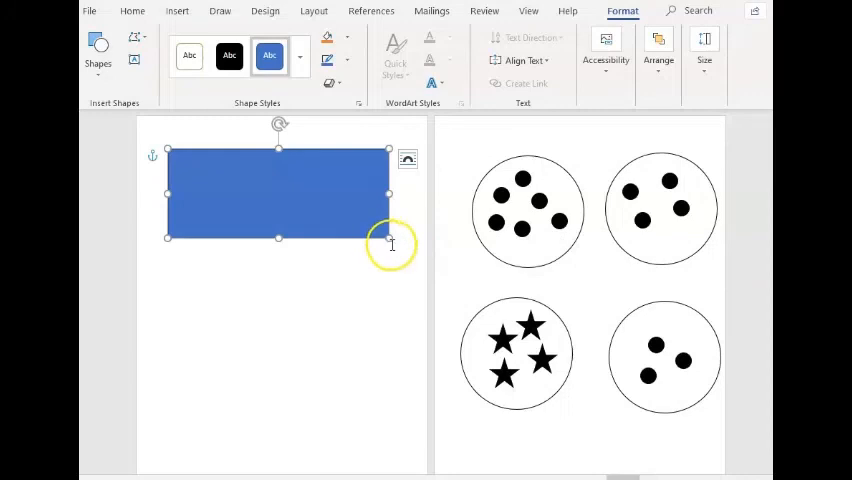
pyautogui.moveTo(386, 240)
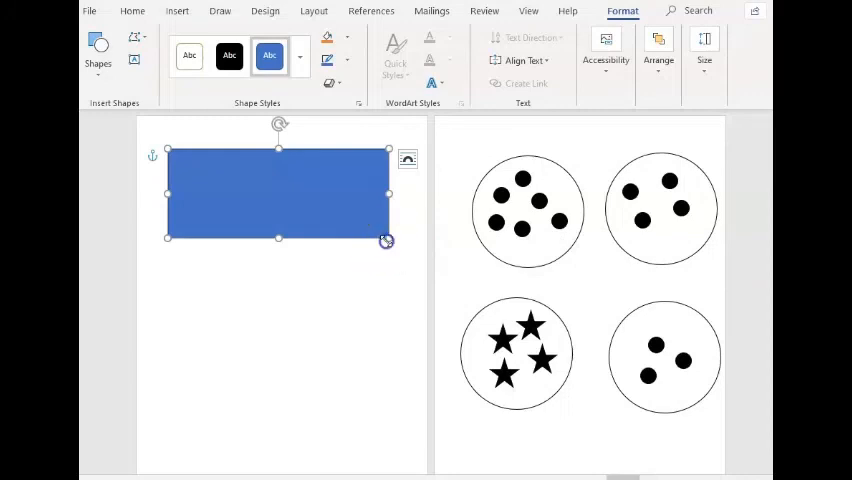
pyautogui.moveTo(386, 240); pyautogui.dragTo(392, 416)
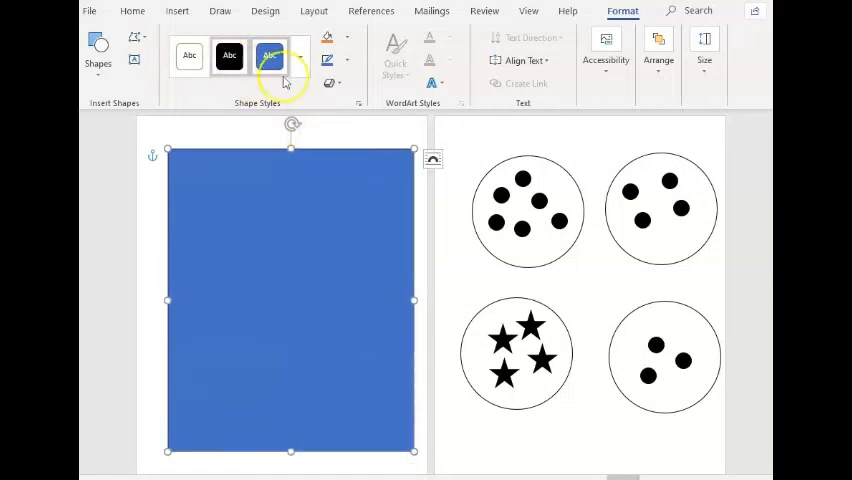
# - Restyle the rectangle as Colored Outline - Black, Dark 1 with no fill
pyautogui.click(356, 104)
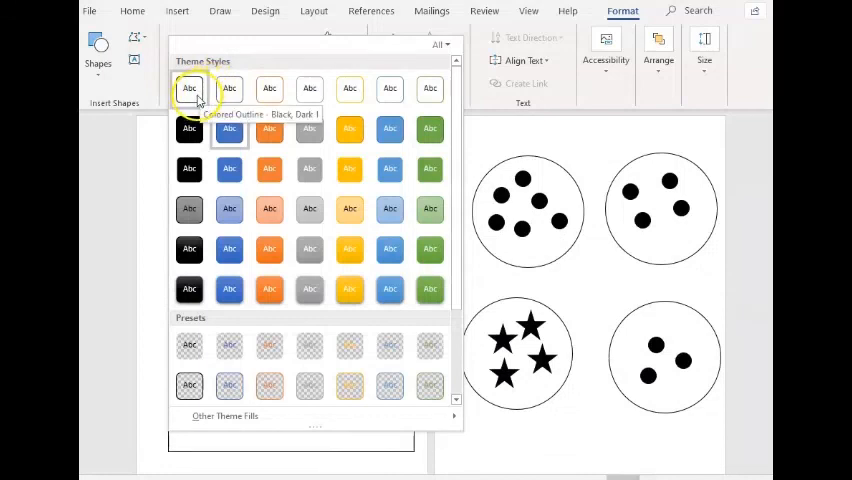
pyautogui.click(188, 88)
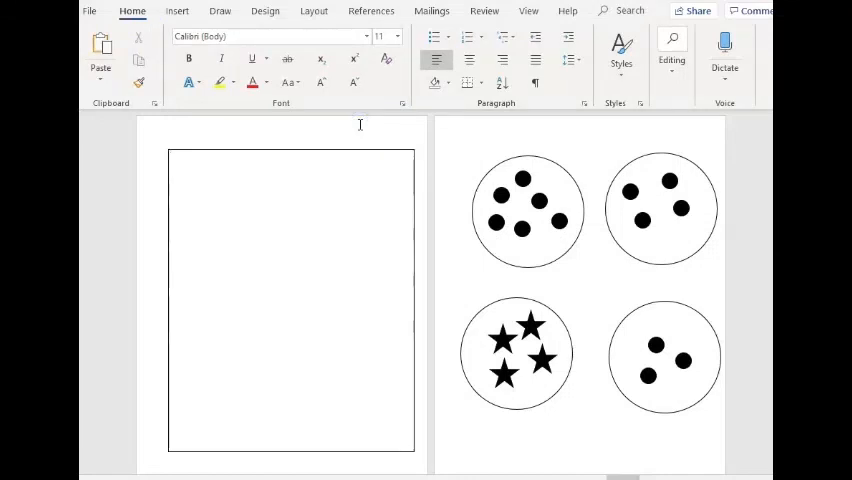
pyautogui.click(176, 160)
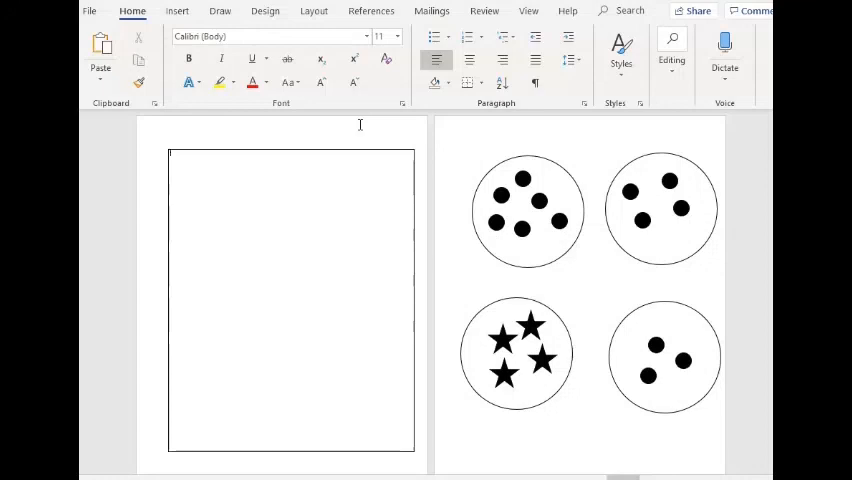